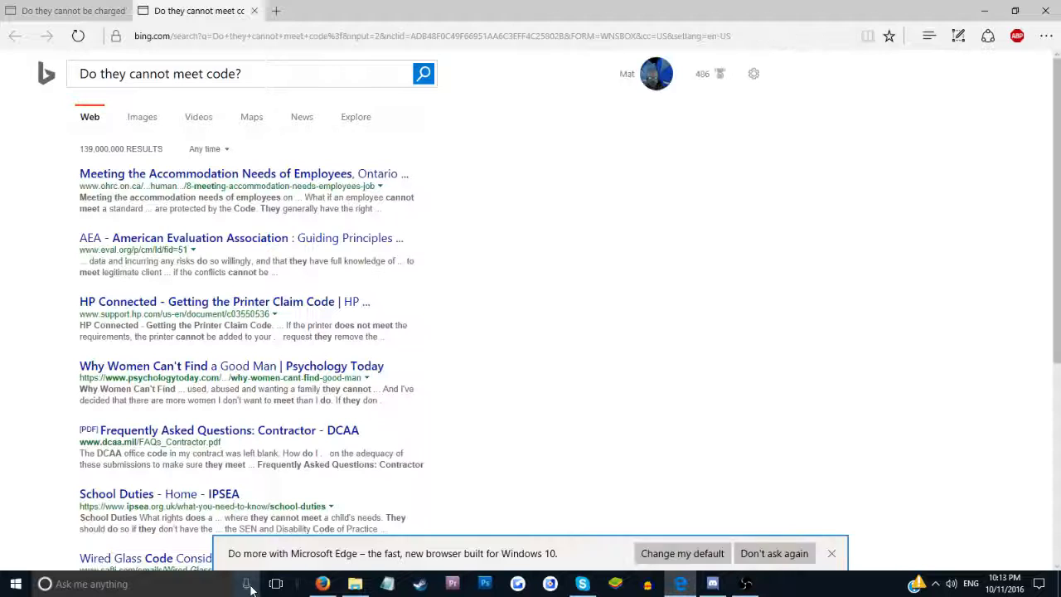
- Ask Cortana a spoken question that it hears as 'Who nami?' and searches in Bing
left_click(242, 590)
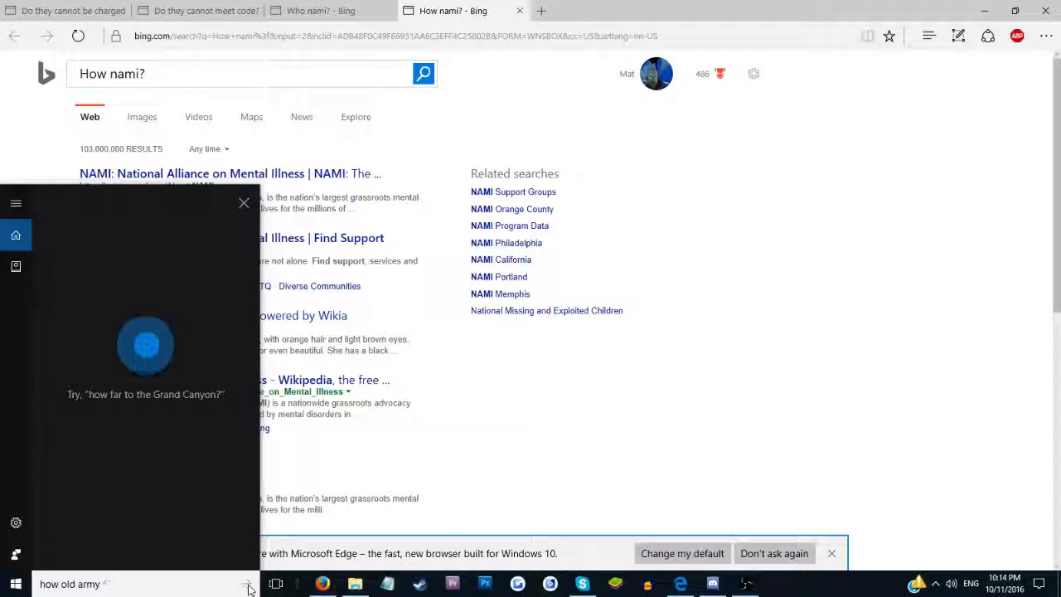
- Ask Cortana 'How old is Tom me?' and another question, getting Grow Old With Me videos and a 'Who nami?' tab
left_click(246, 583)
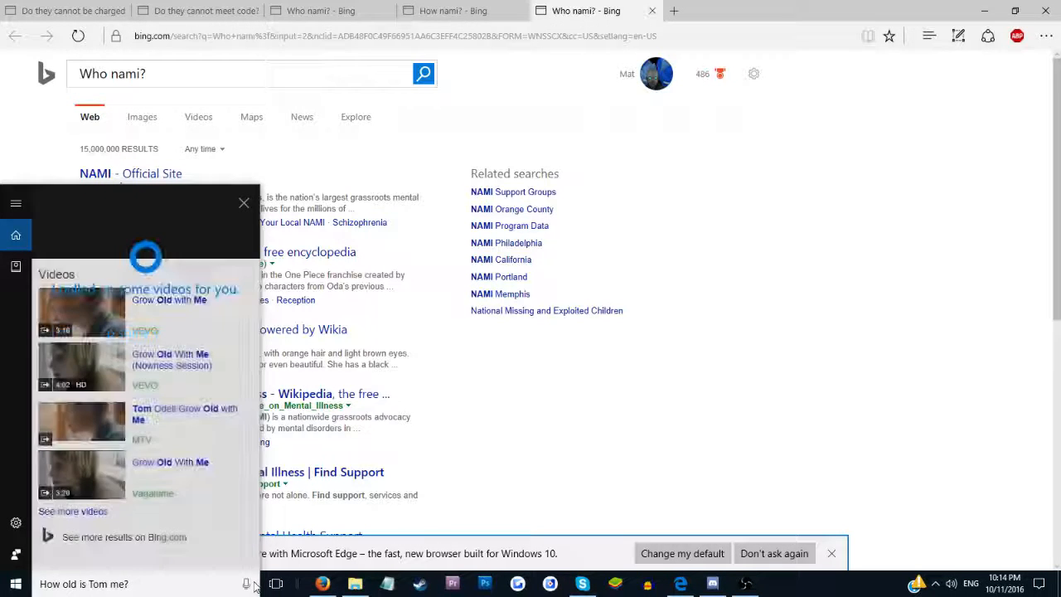
left_click(242, 584)
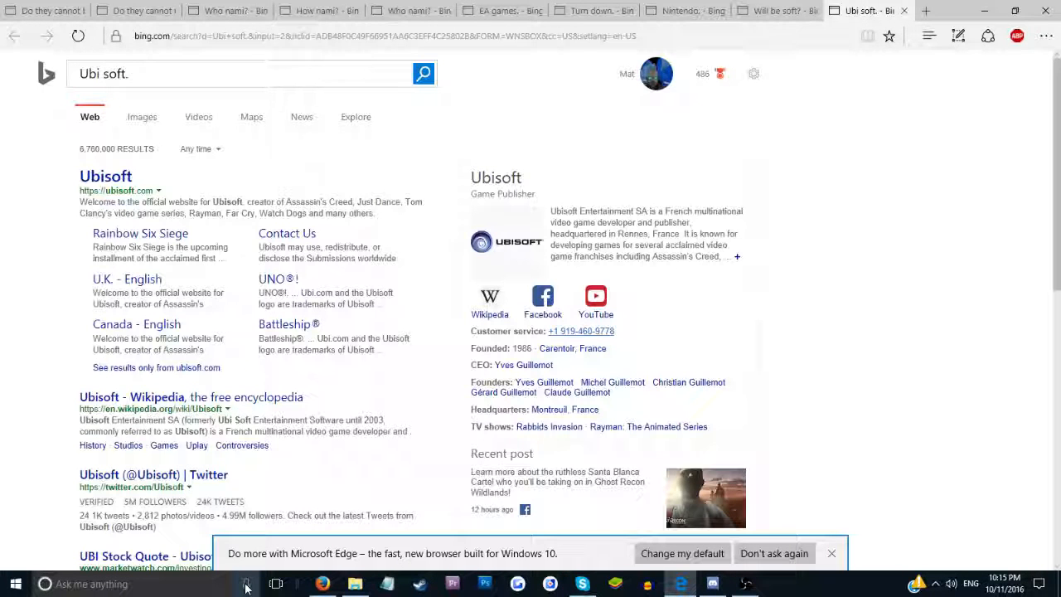
- Start another Cortana voice query after the 'Ubi soft.' results showed Ubisoft
left_click(247, 585)
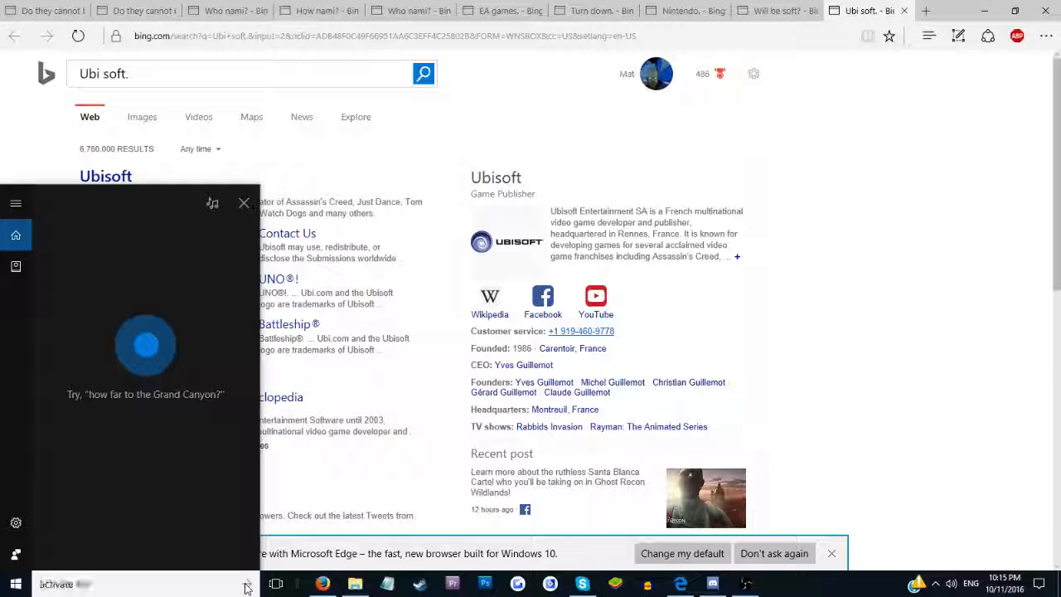
- Give Cortana the query 'Add the version.', which ends on the 'Turn down.' definition tab
type("Add the version.")
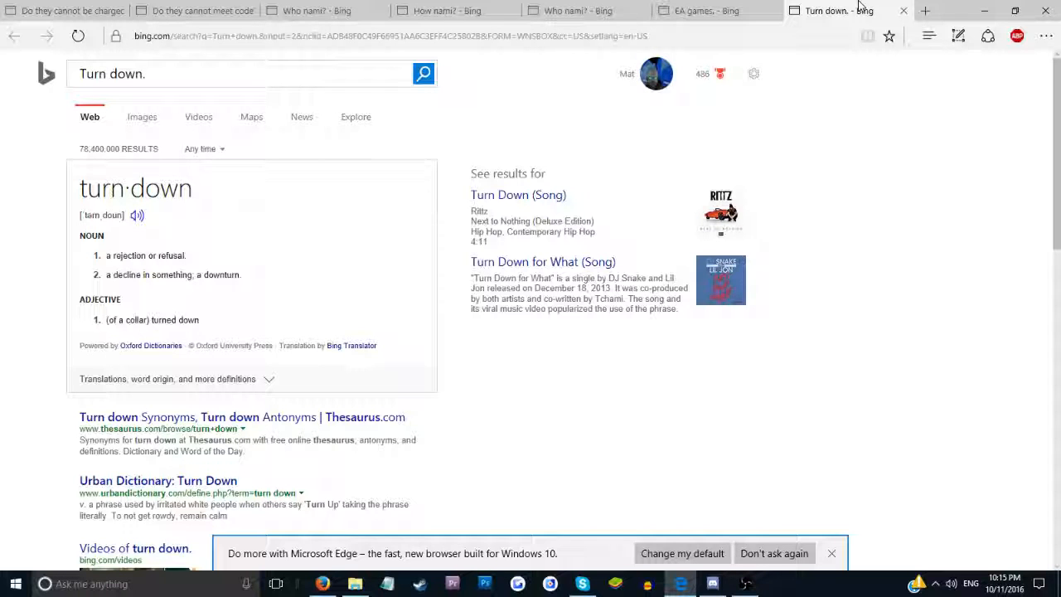
- Close the 'Turn down.' and 'EA games.' tabs, leaving 'Do they cannot be charged?' results
left_click(717, 9)
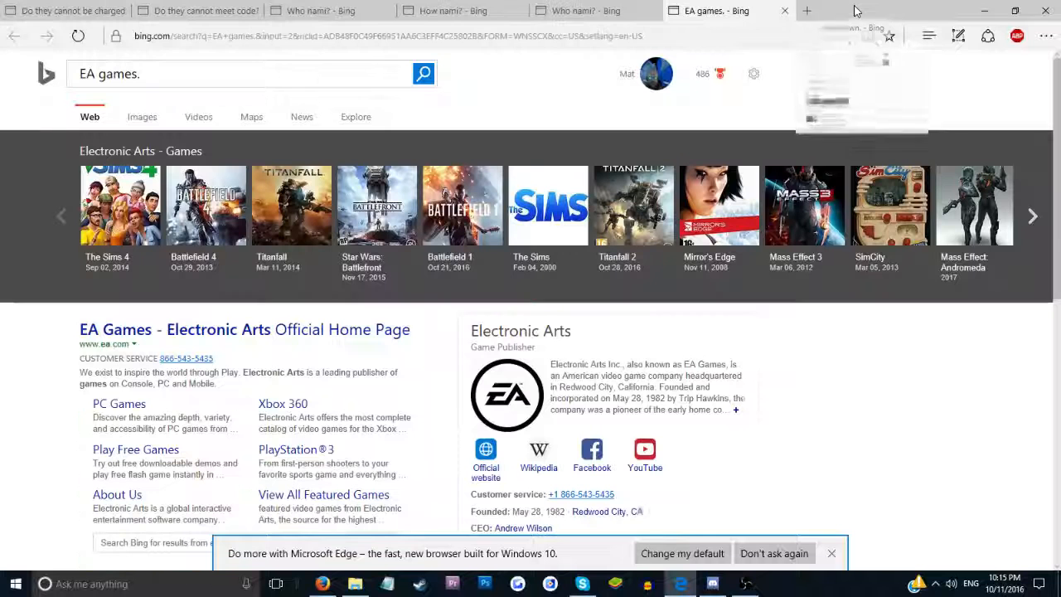
left_click(584, 10)
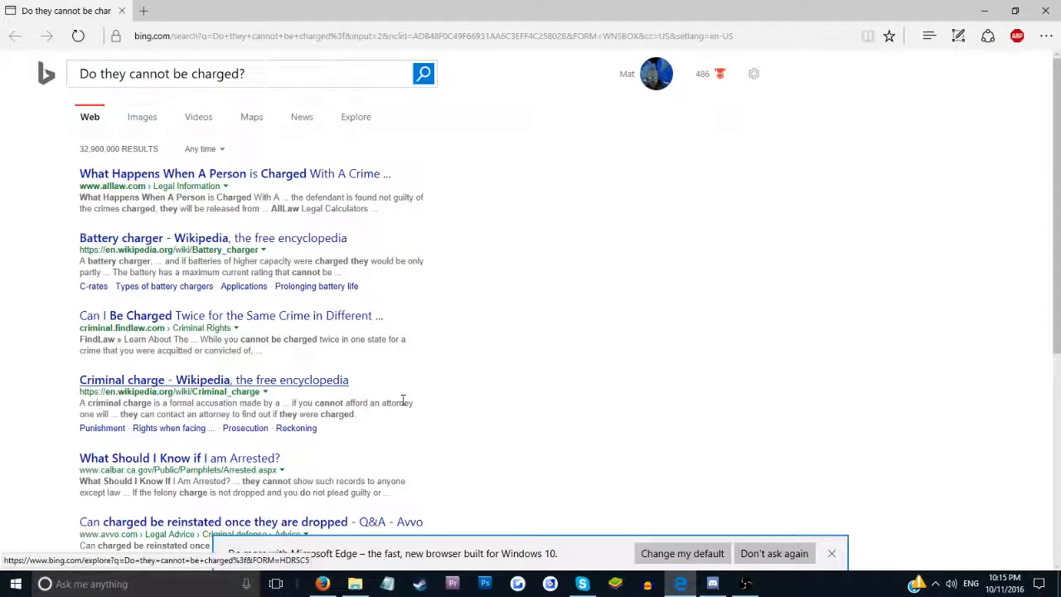
mouse_move(521, 447)
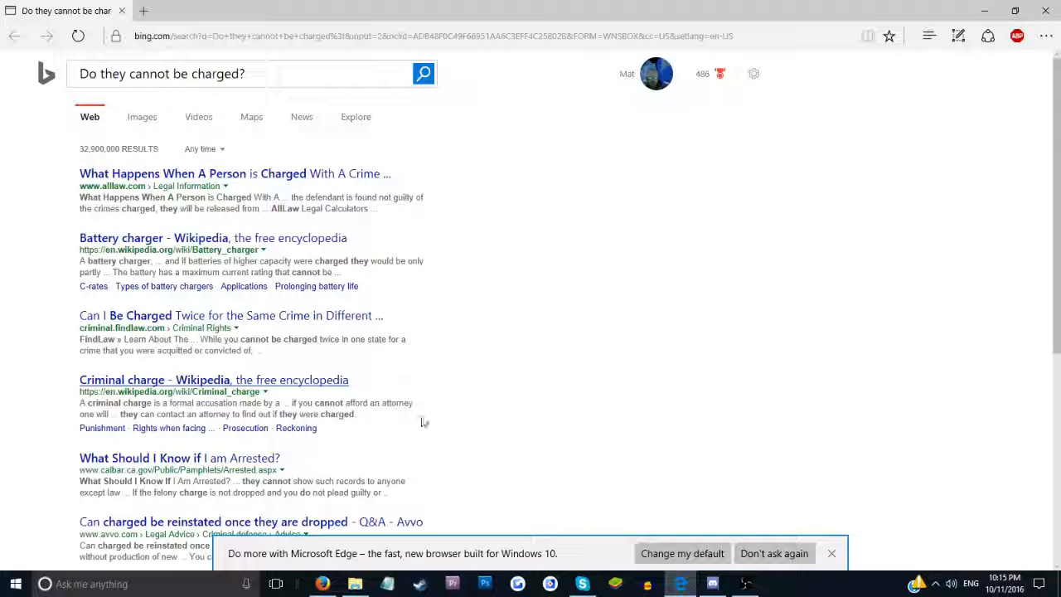
mouse_move(454, 411)
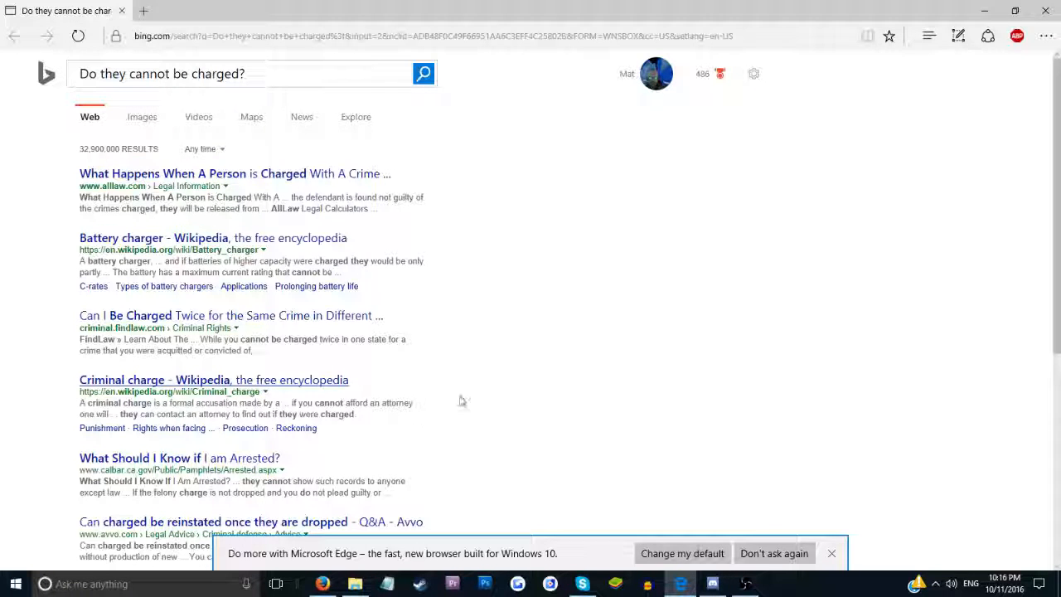
mouse_move(539, 378)
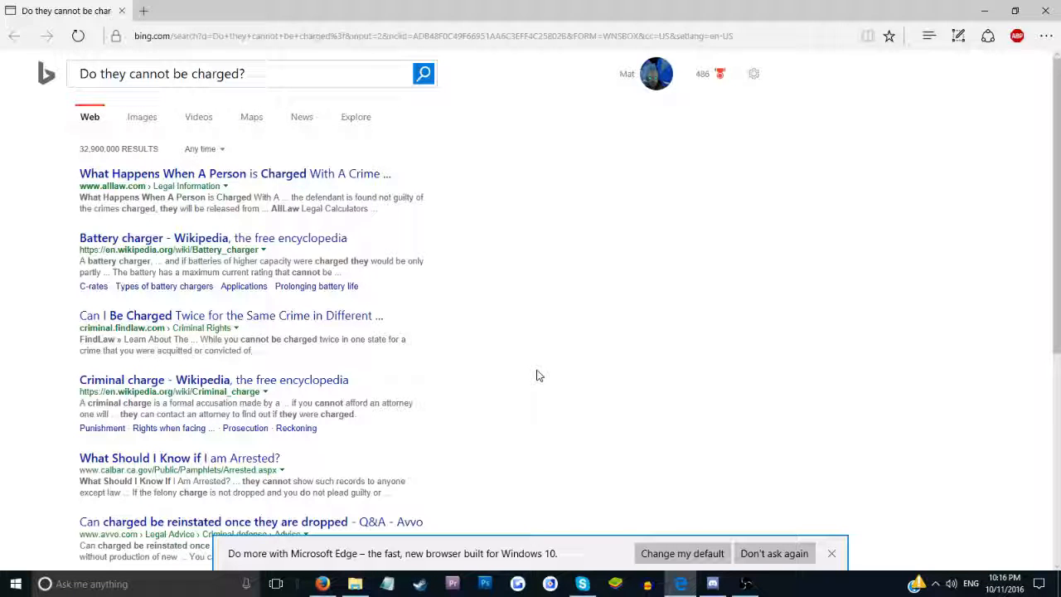
mouse_move(746, 587)
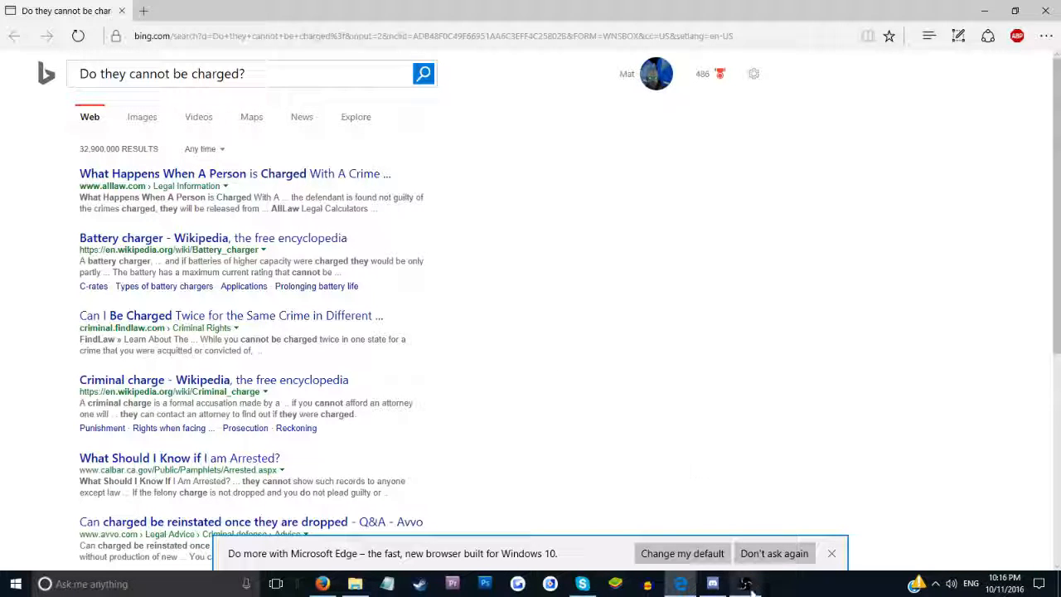
mouse_move(760, 584)
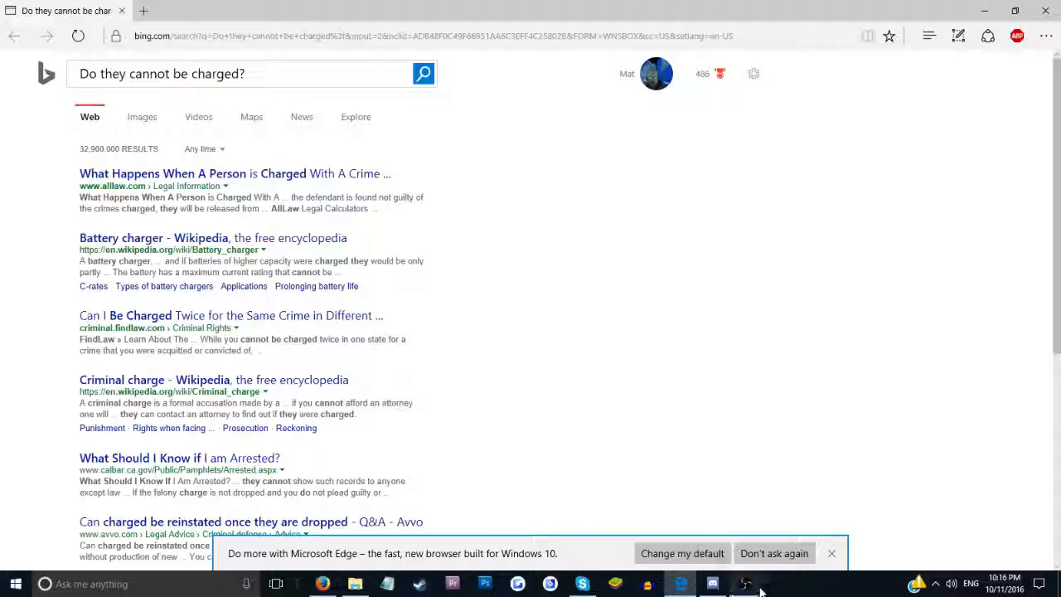